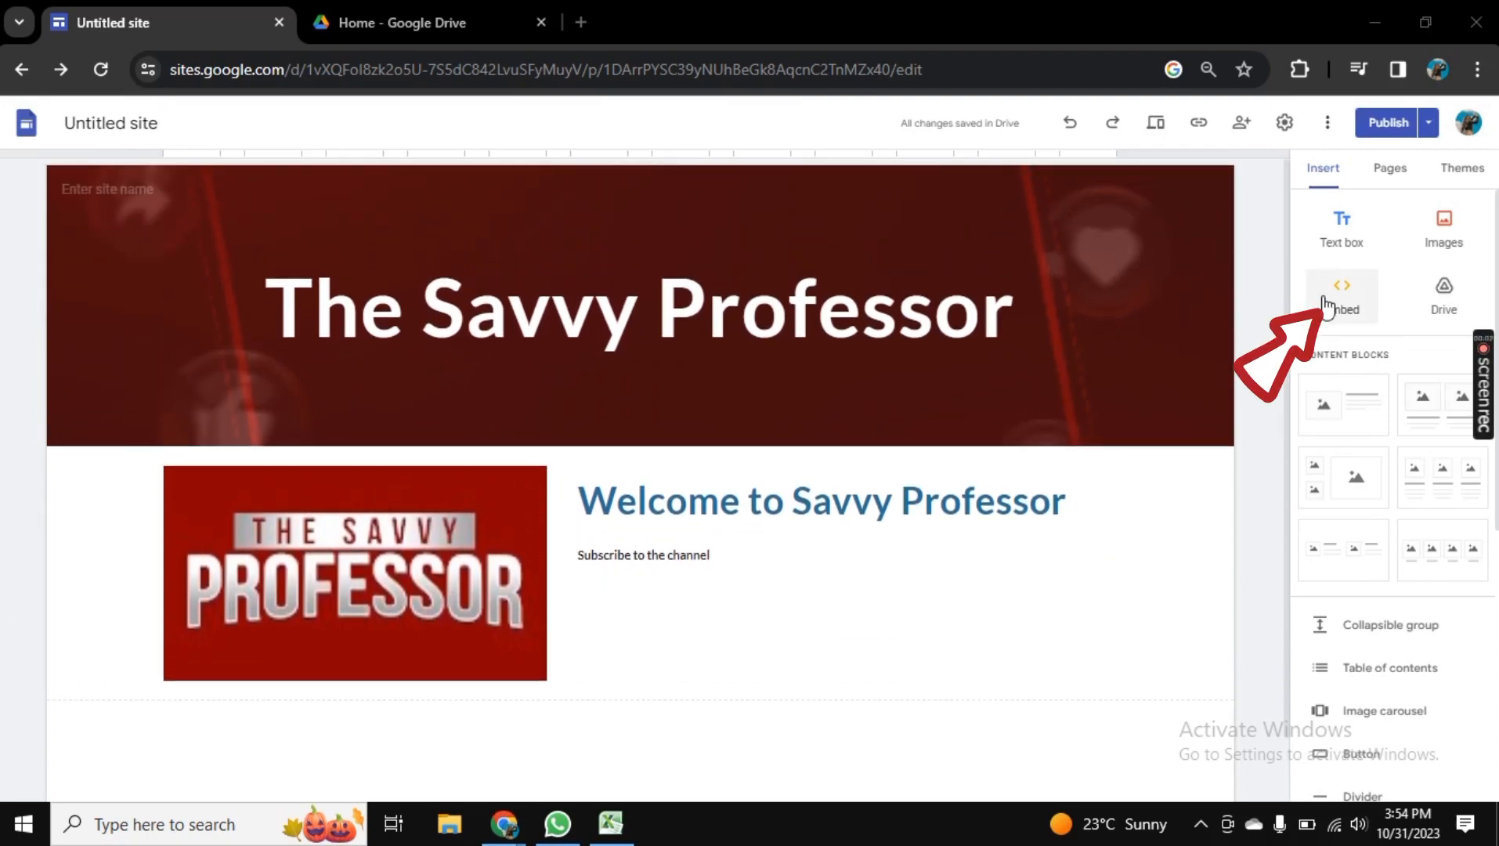
# Step: Open the Embed By URL dialog, then switch to the Google Drive tab
pyautogui.click(1340, 295)
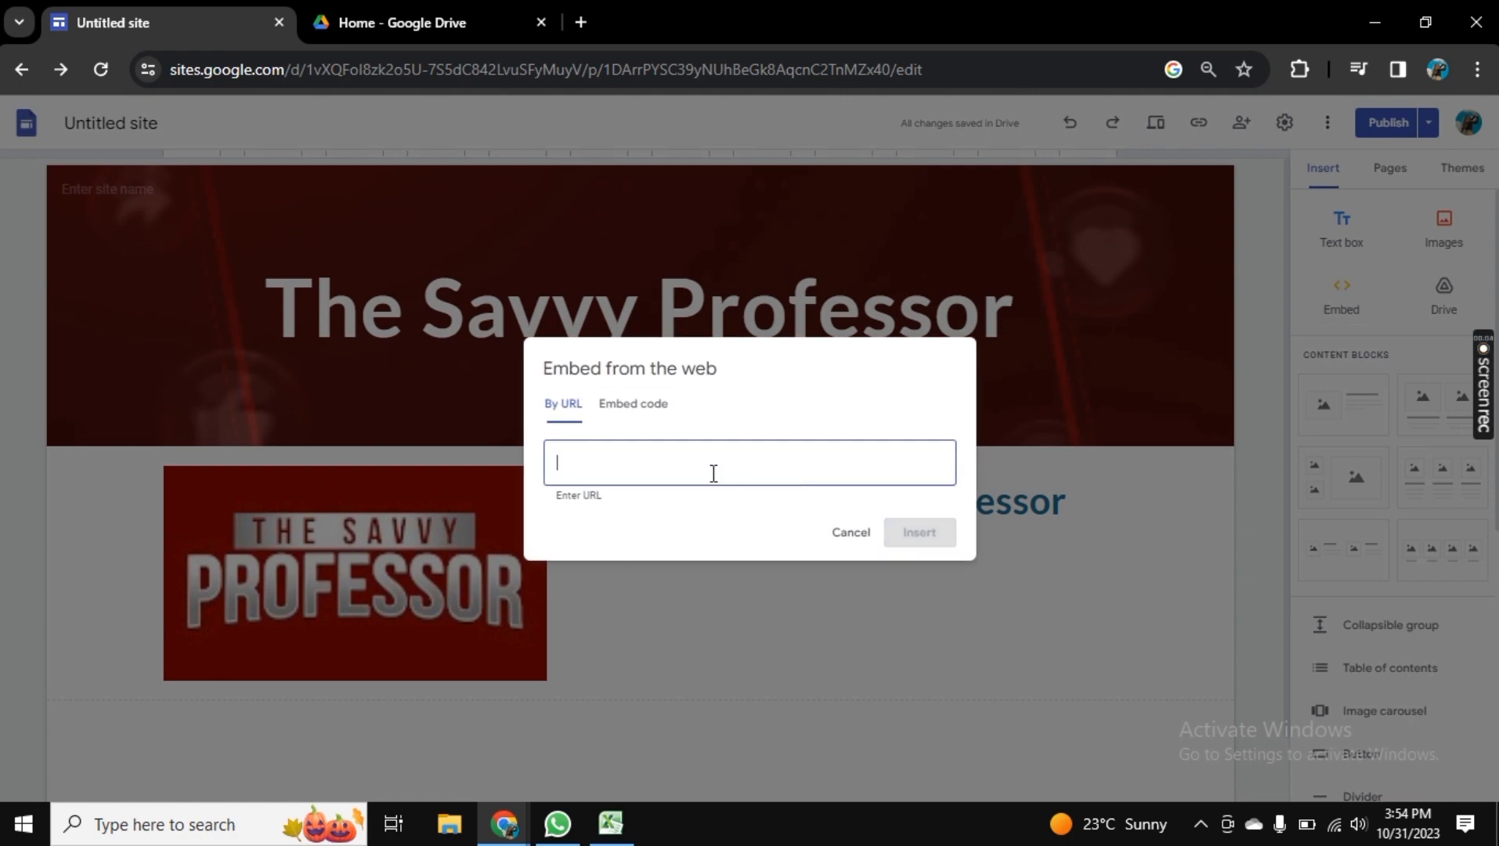
pyautogui.click(917, 533)
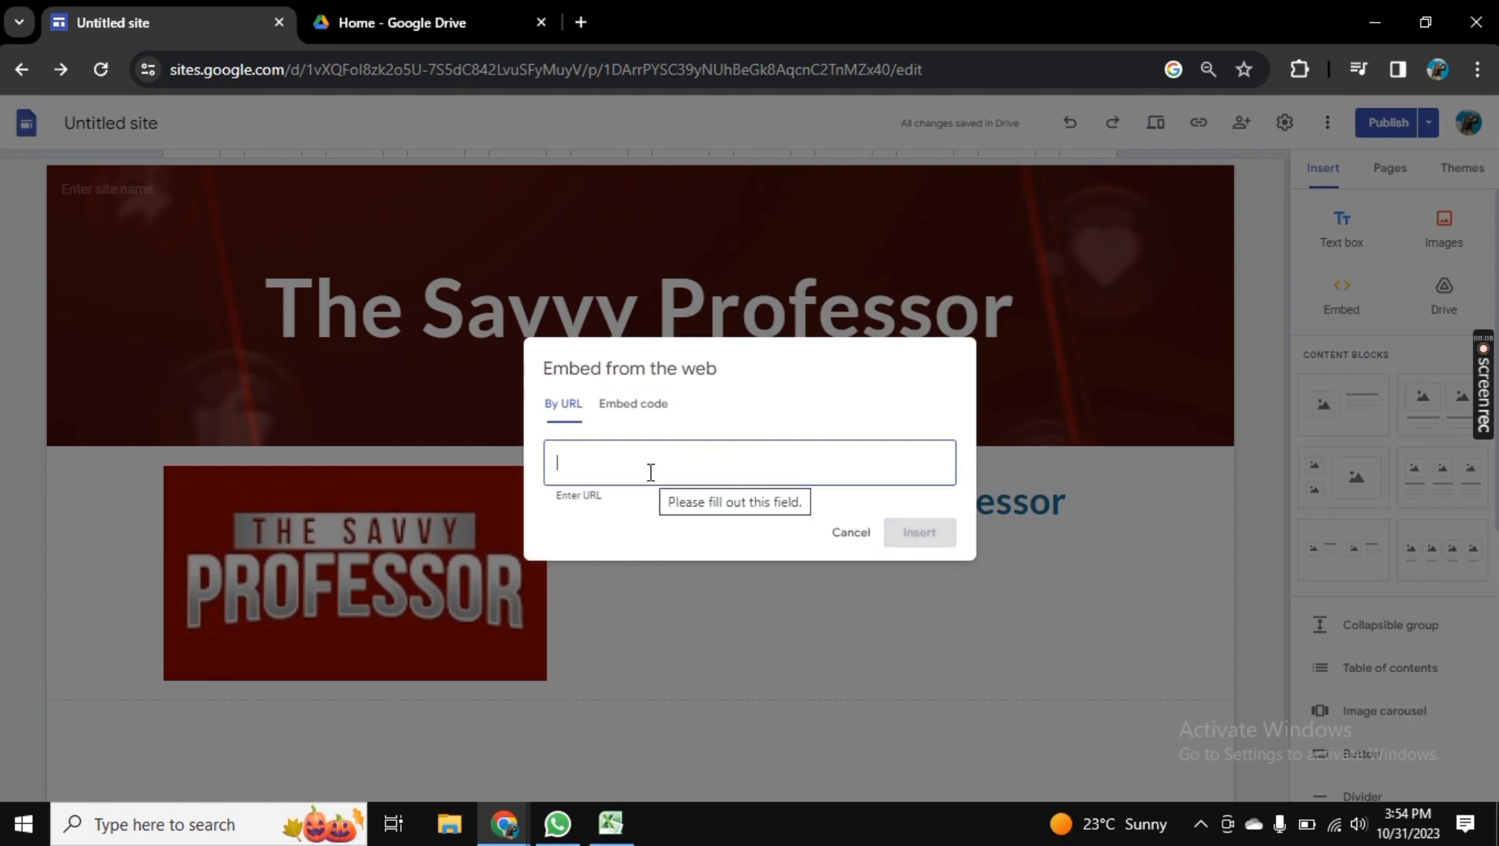
pyautogui.click(421, 22)
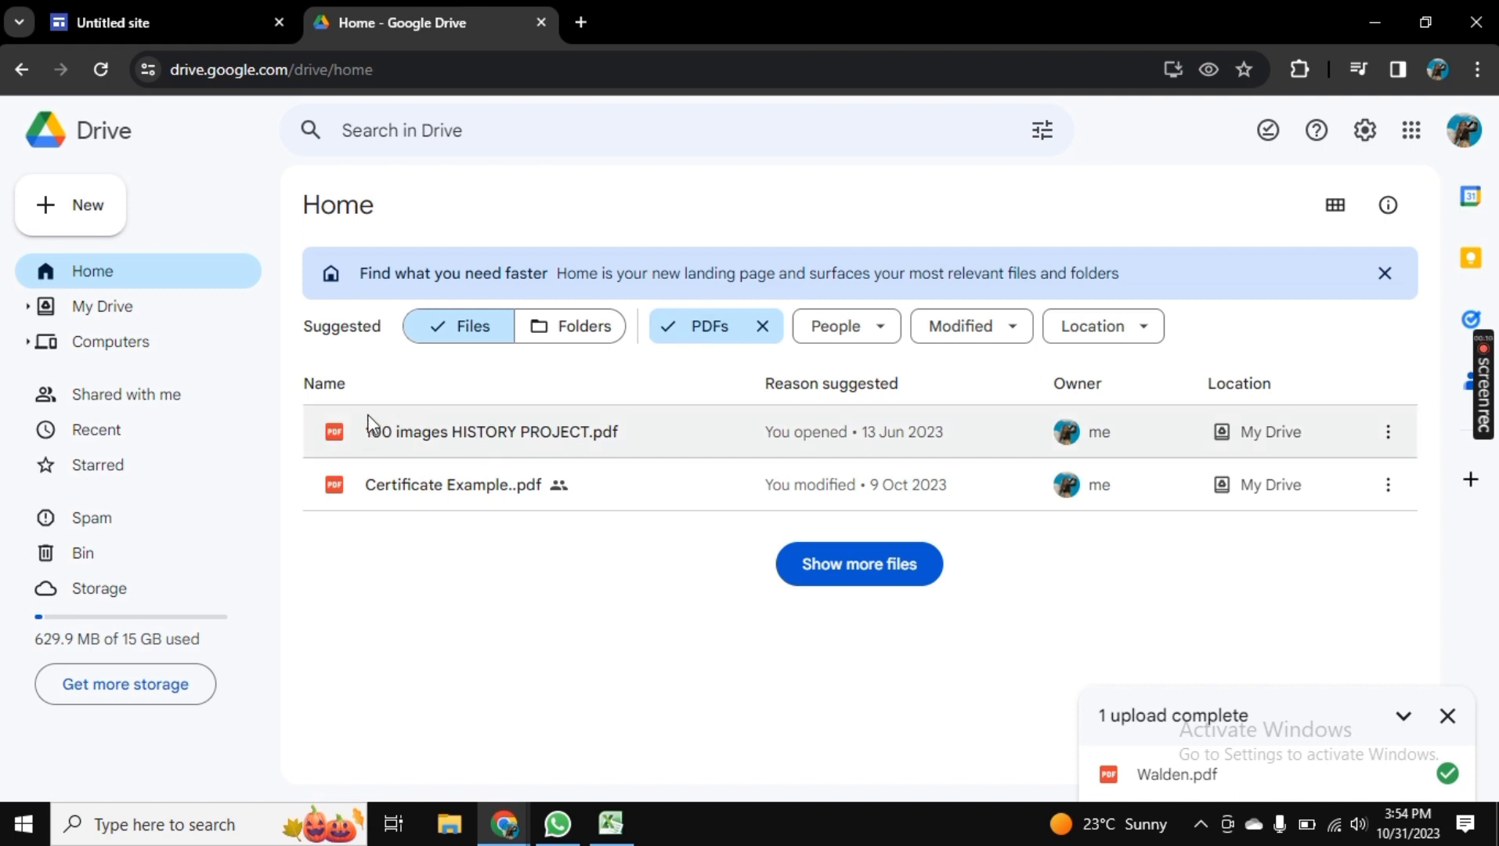
pyautogui.moveTo(1106, 489)
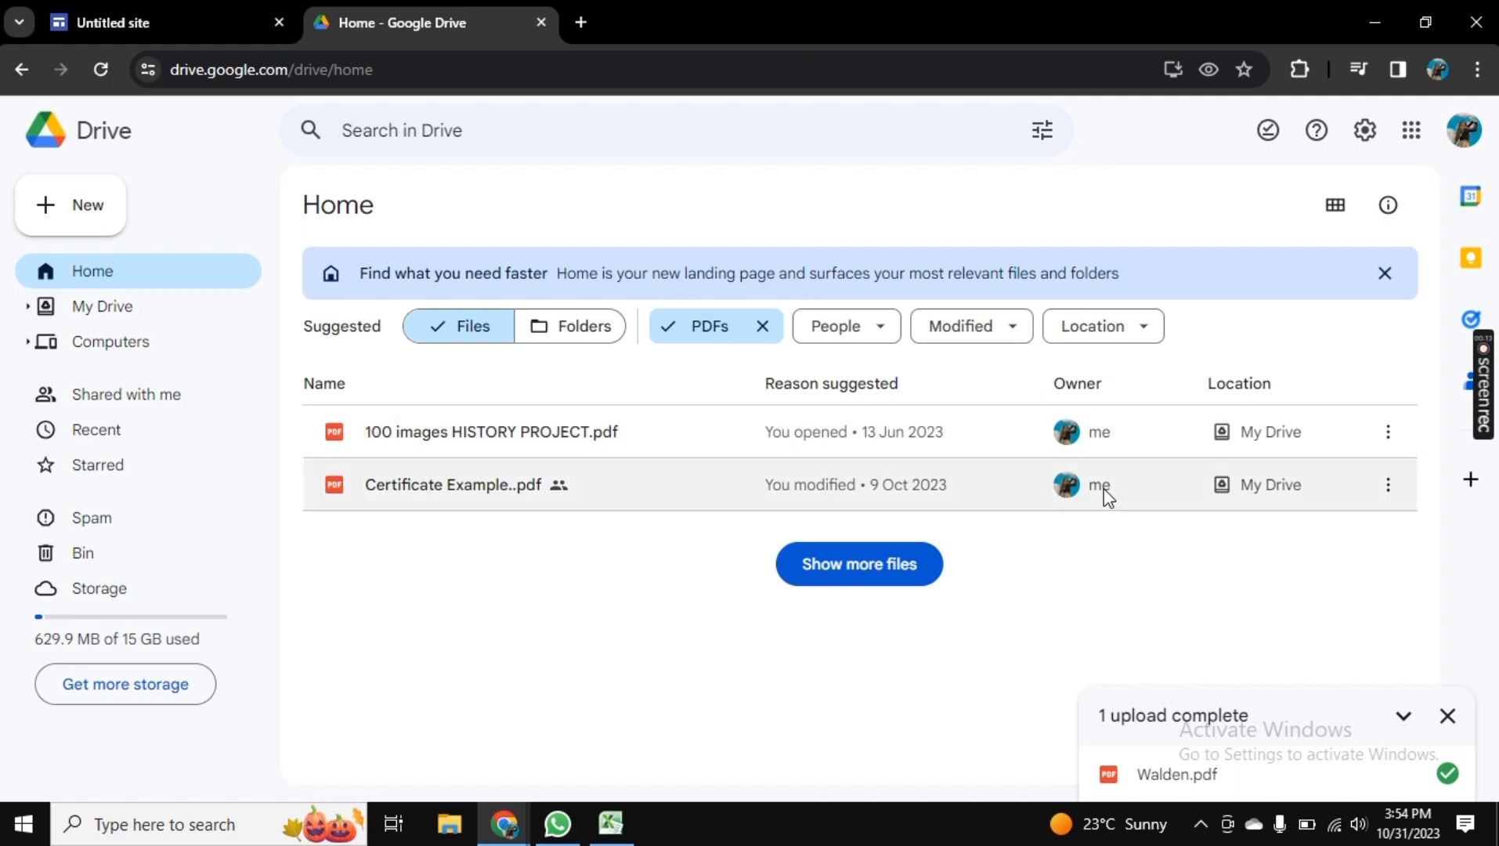
# Step: Copy the share link for '100 images HISTORY PROJECT.pdf' from its Share menu
pyautogui.click(490, 431)
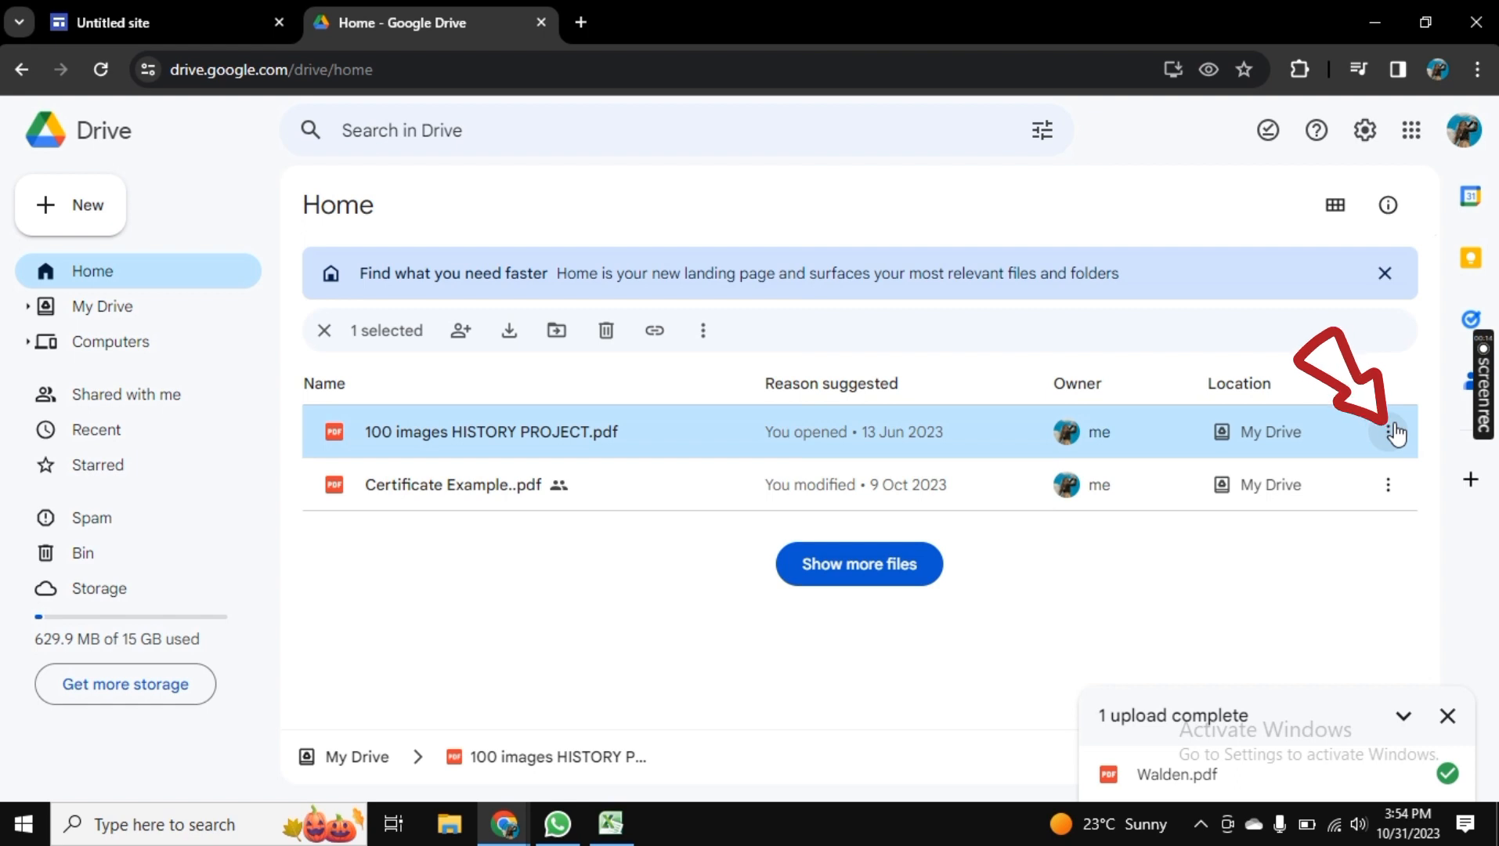
pyautogui.click(1390, 431)
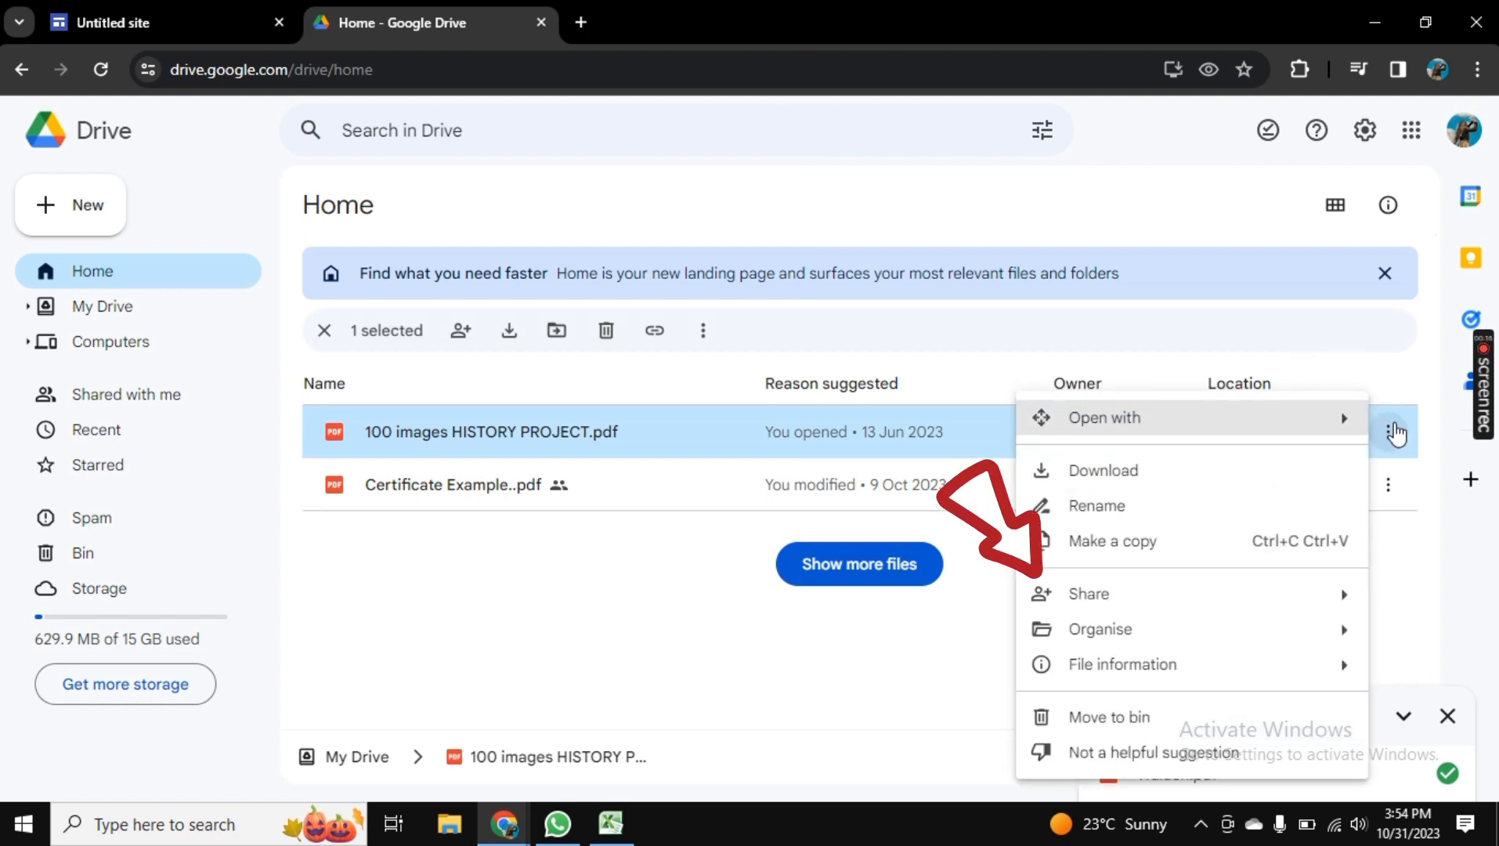
pyautogui.click(1088, 594)
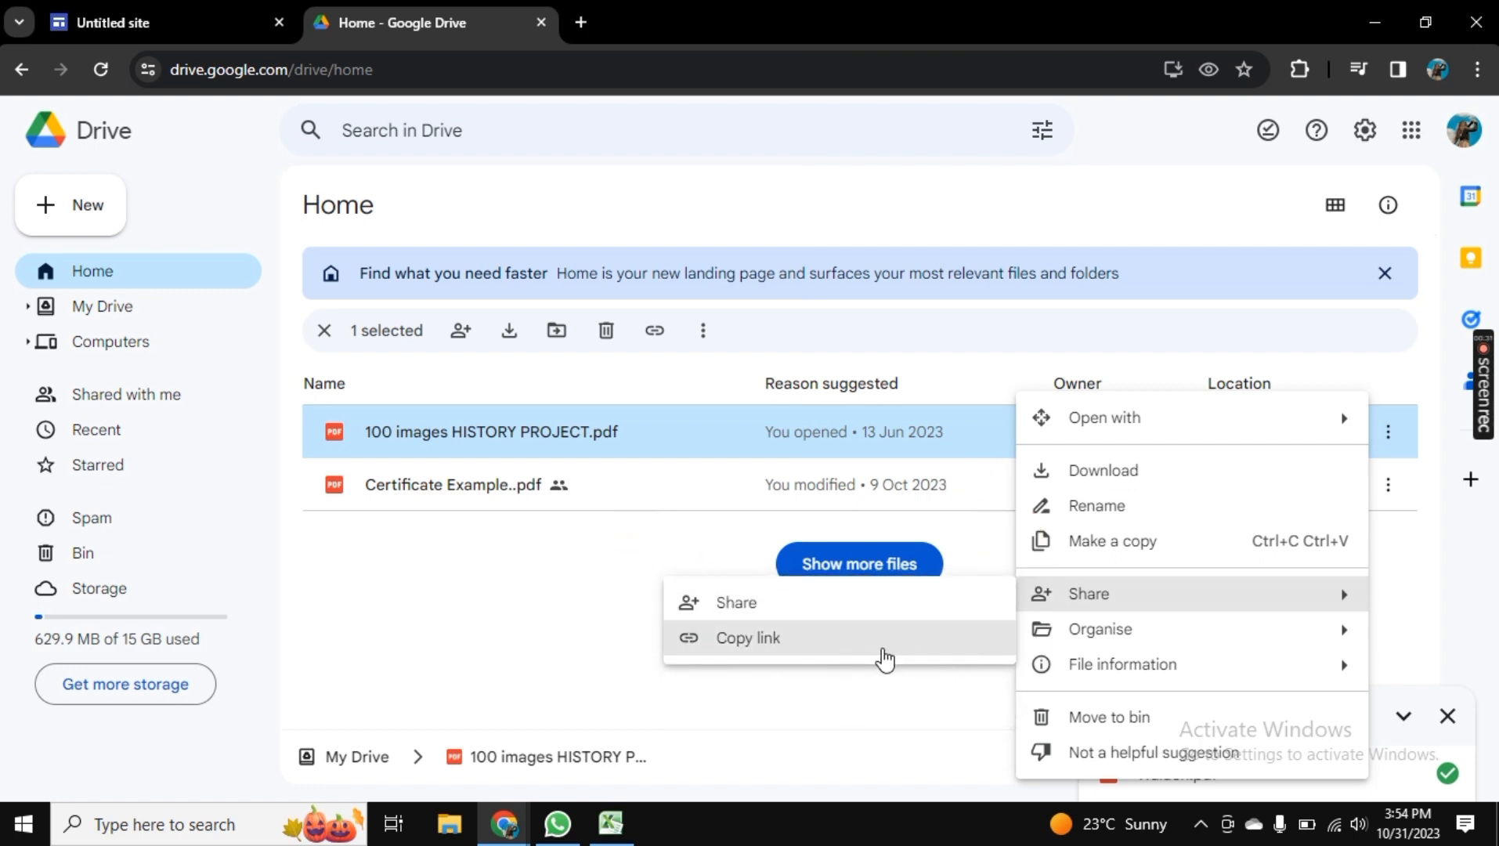
pyautogui.click(748, 637)
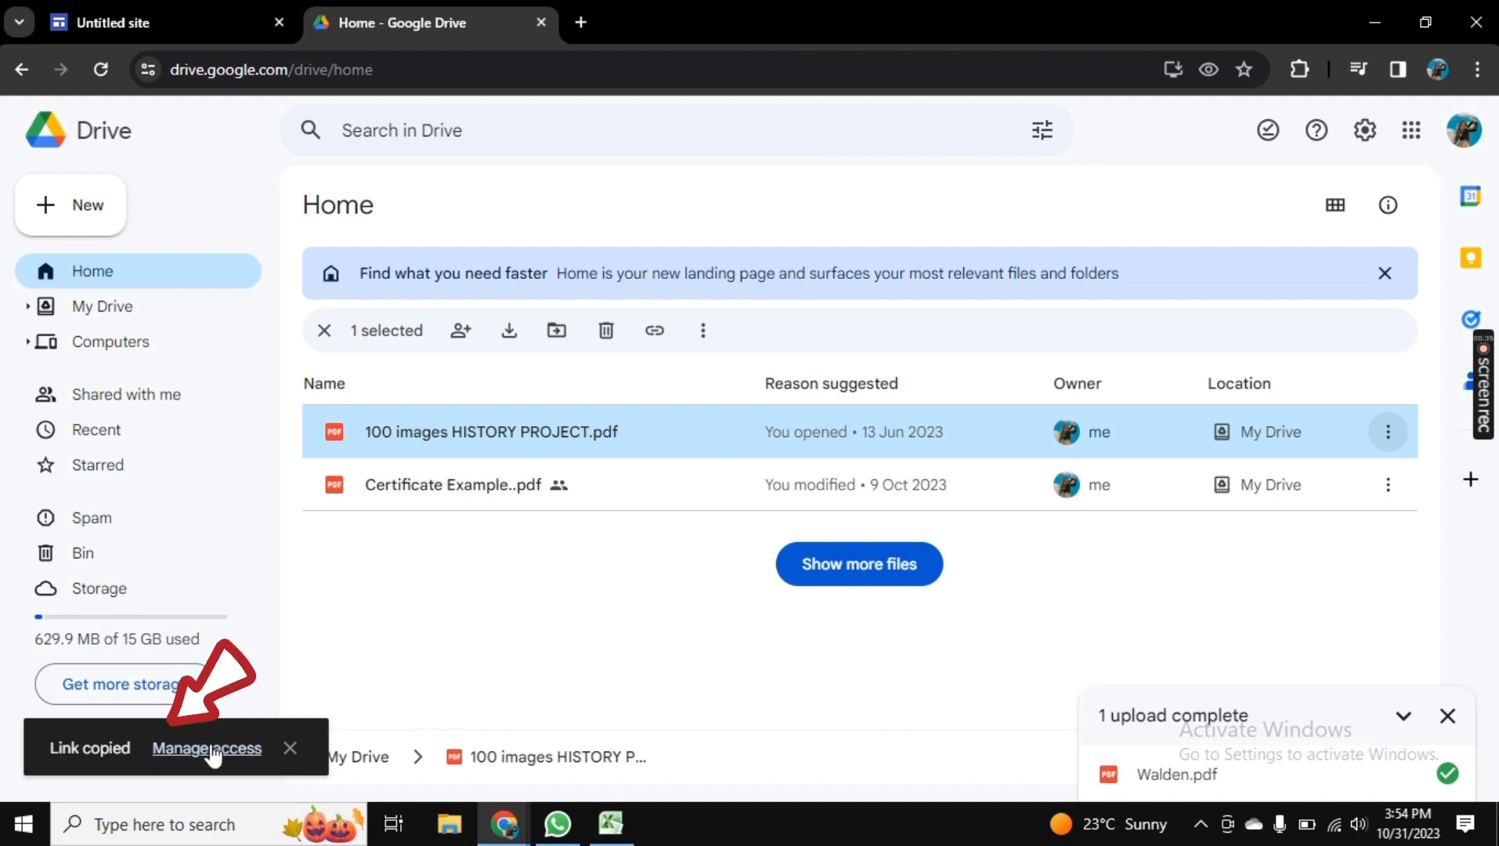
# Step: Change the PDF's general access from Restricted to Anyone with the link, then return to Sites
pyautogui.click(205, 749)
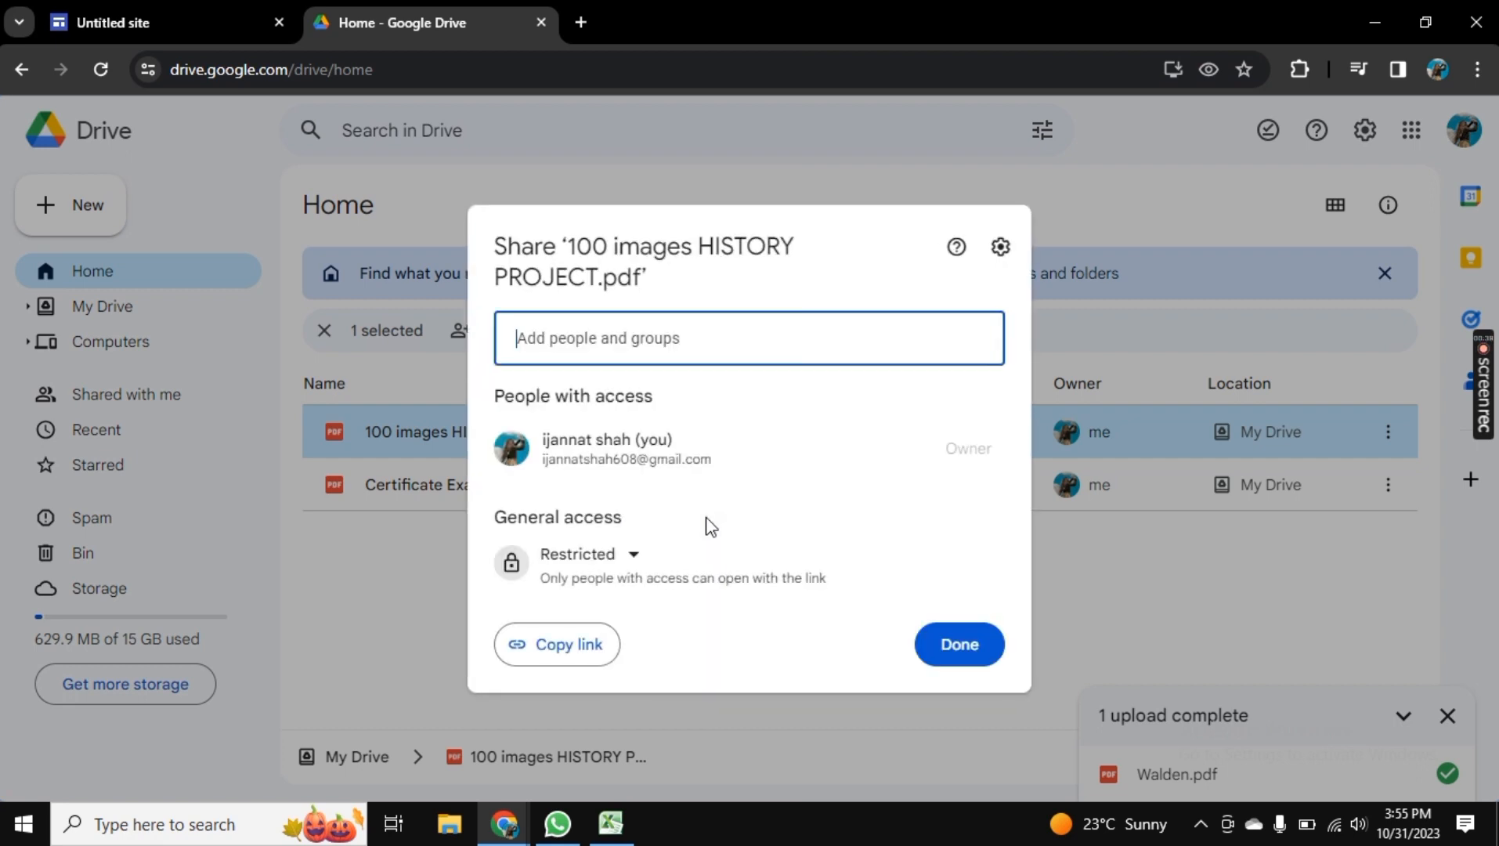
pyautogui.click(582, 555)
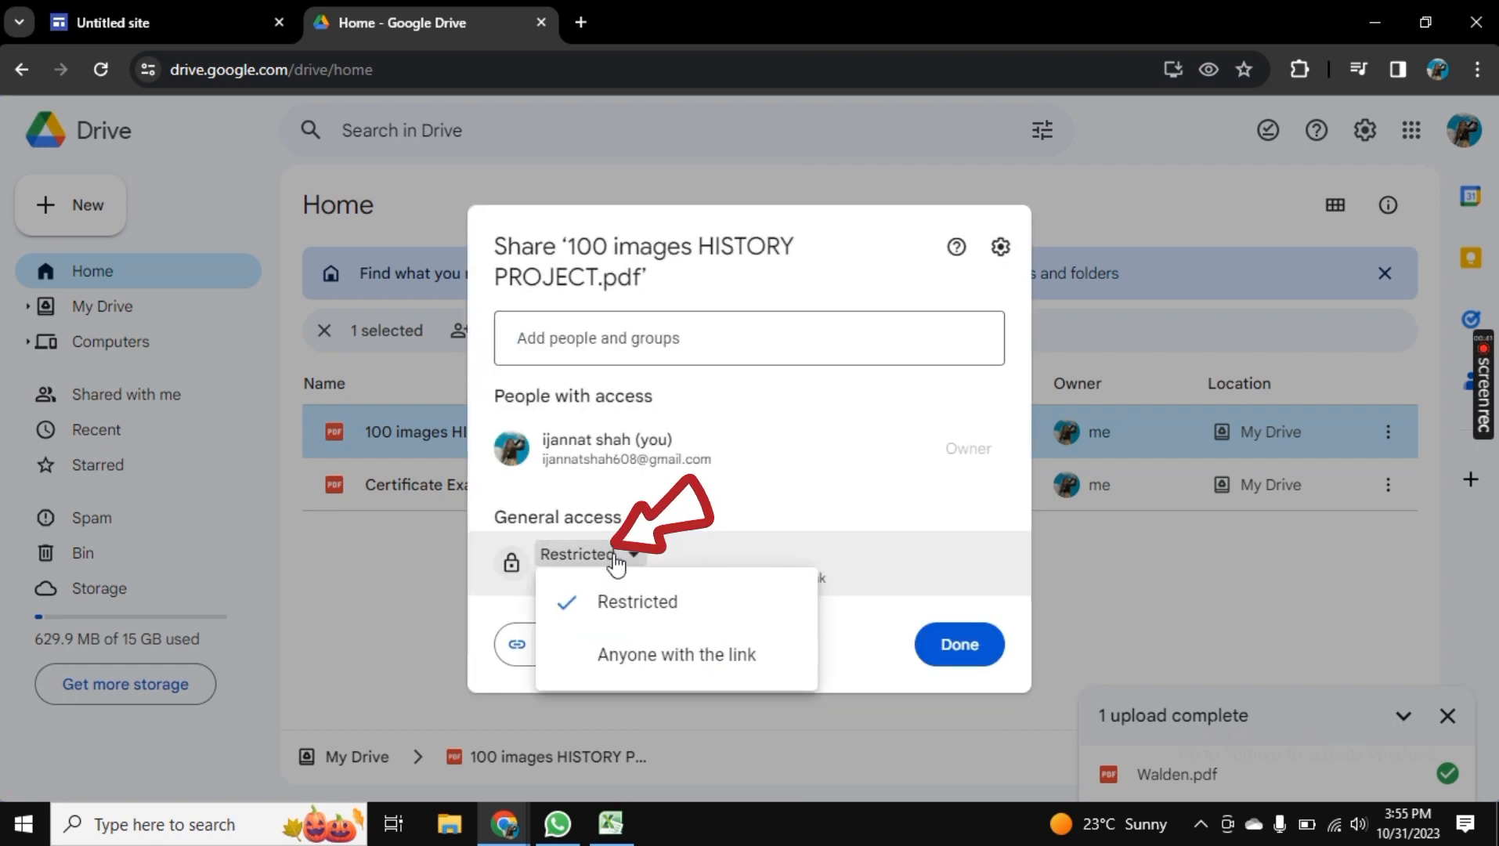
pyautogui.moveTo(646, 664)
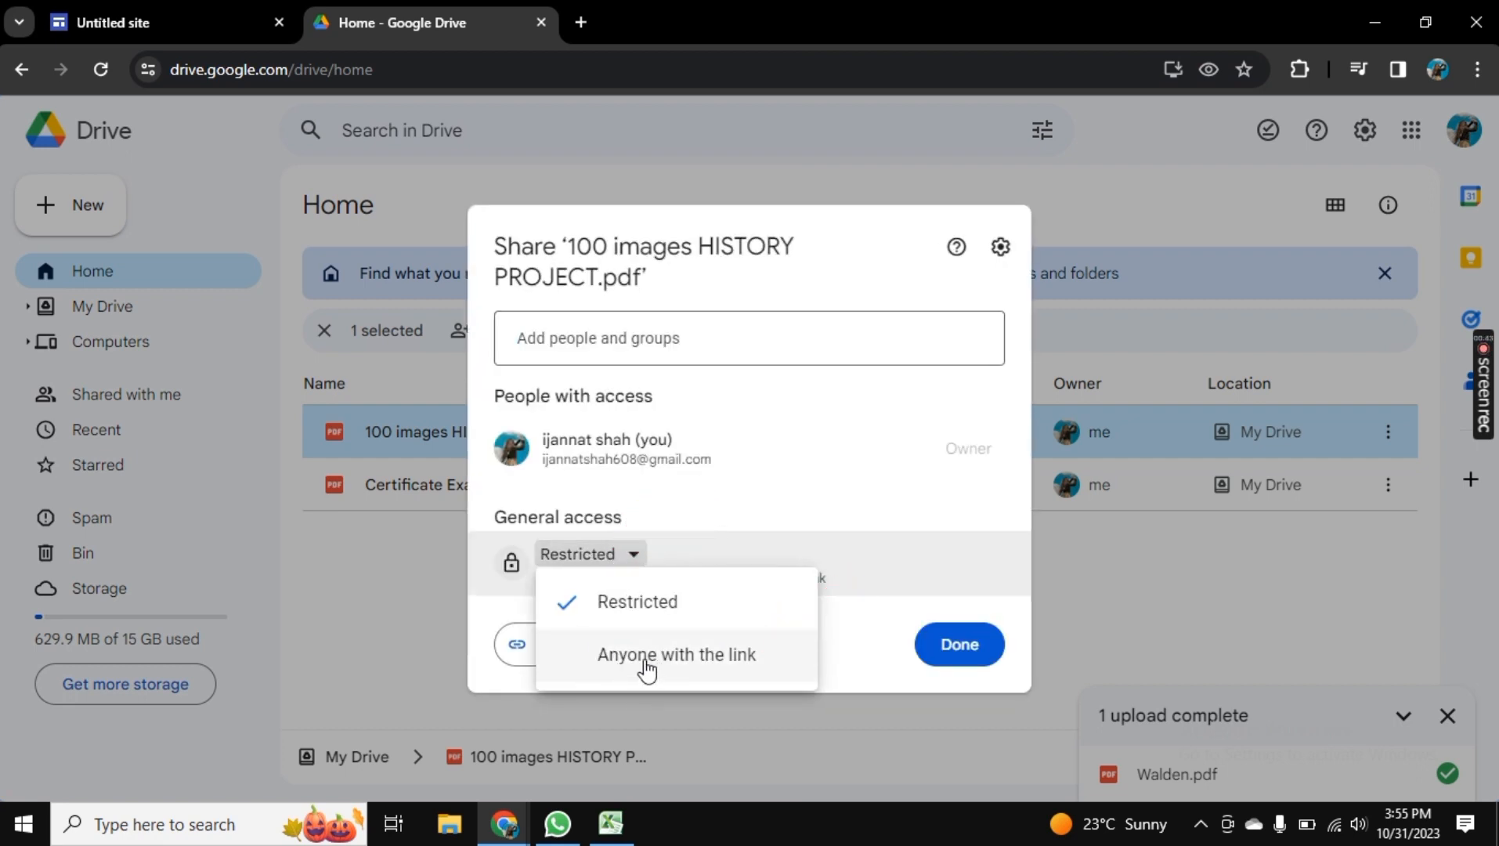
pyautogui.click(676, 655)
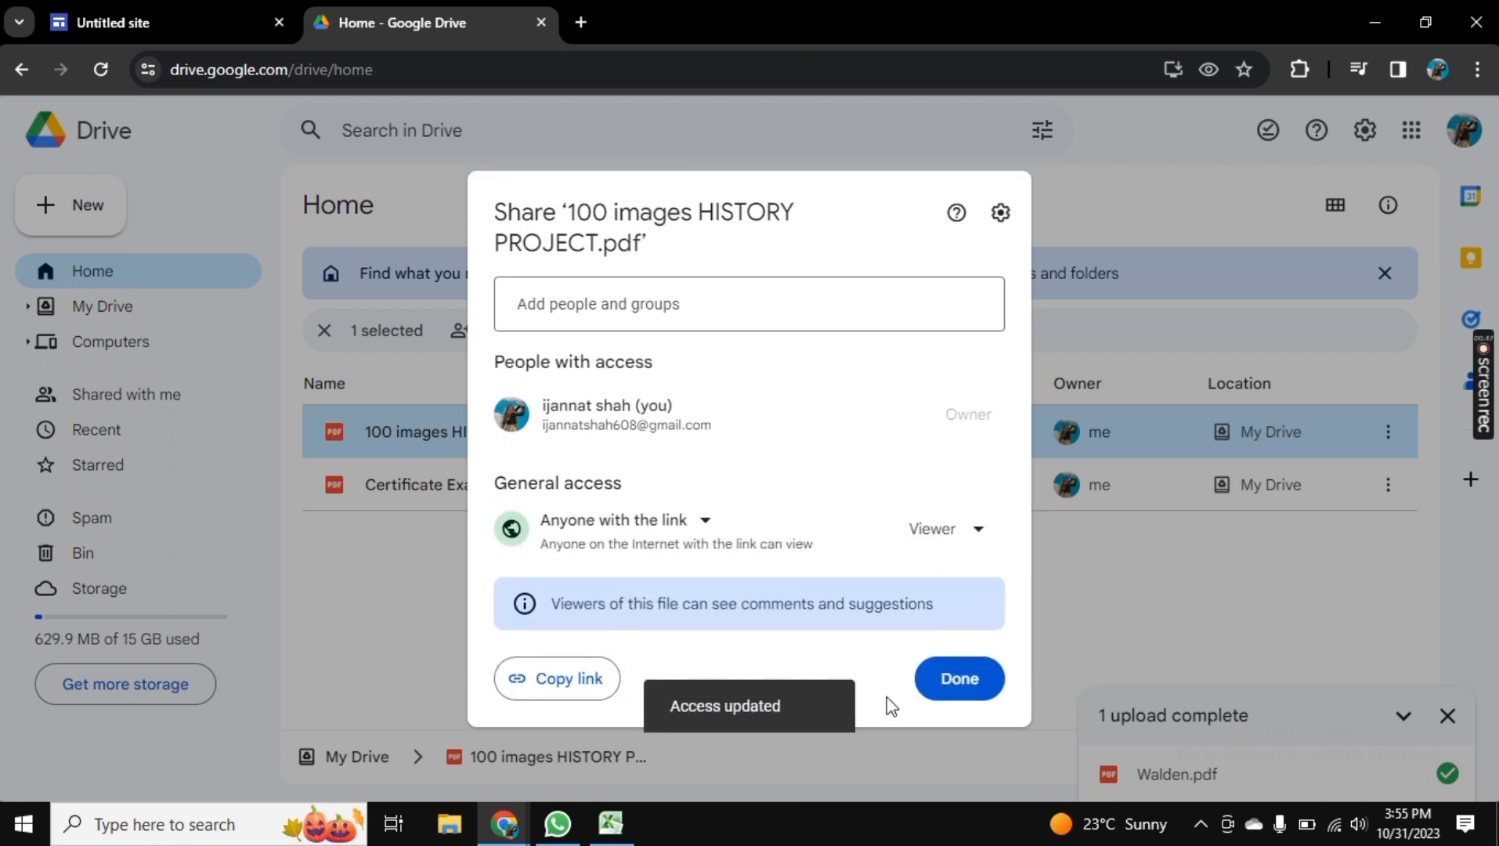
pyautogui.click(958, 678)
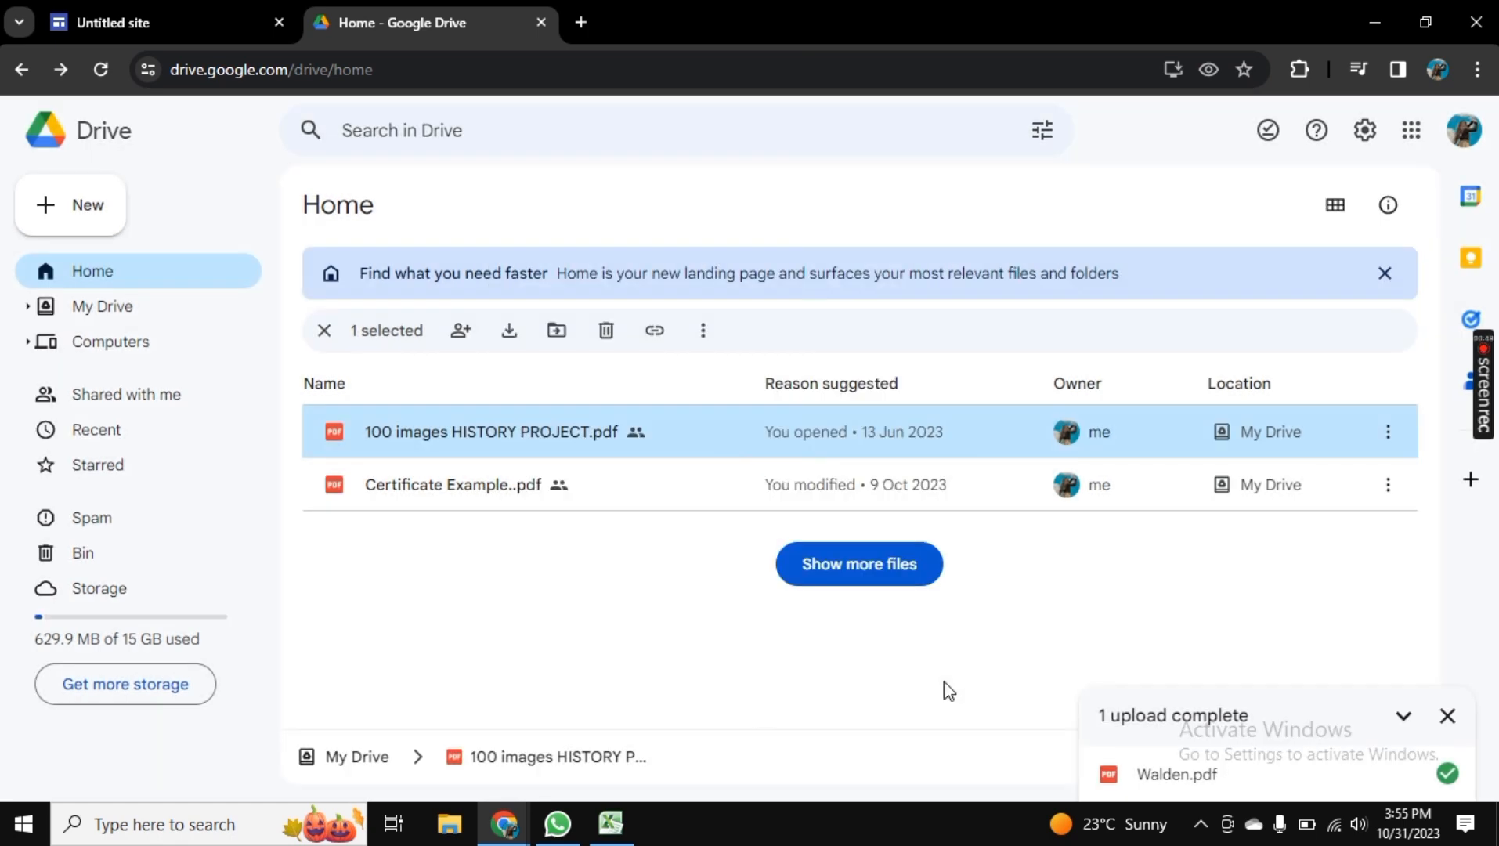
pyautogui.moveTo(709, 493)
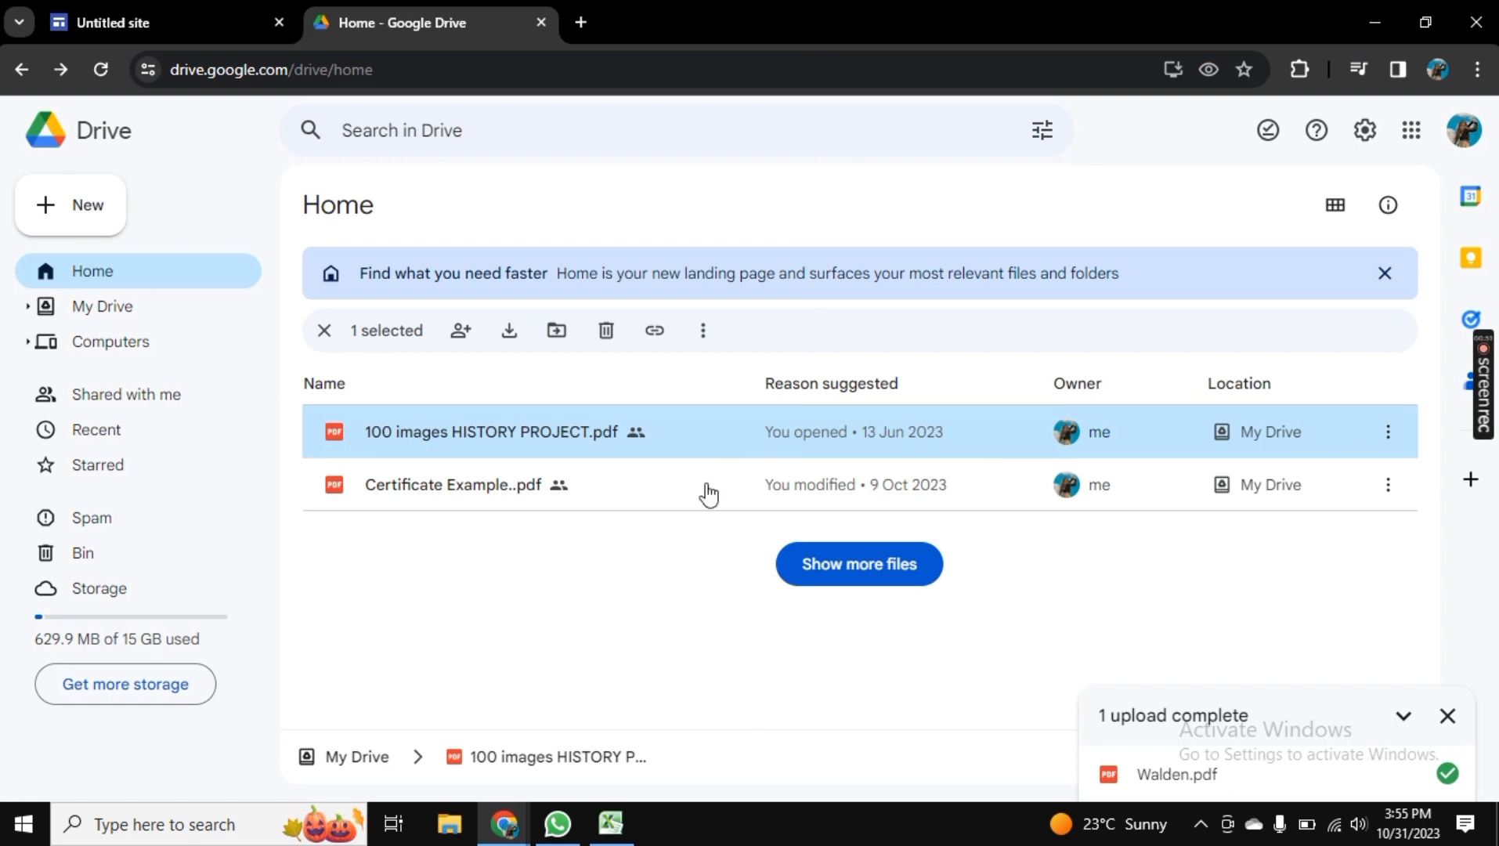
pyautogui.click(163, 22)
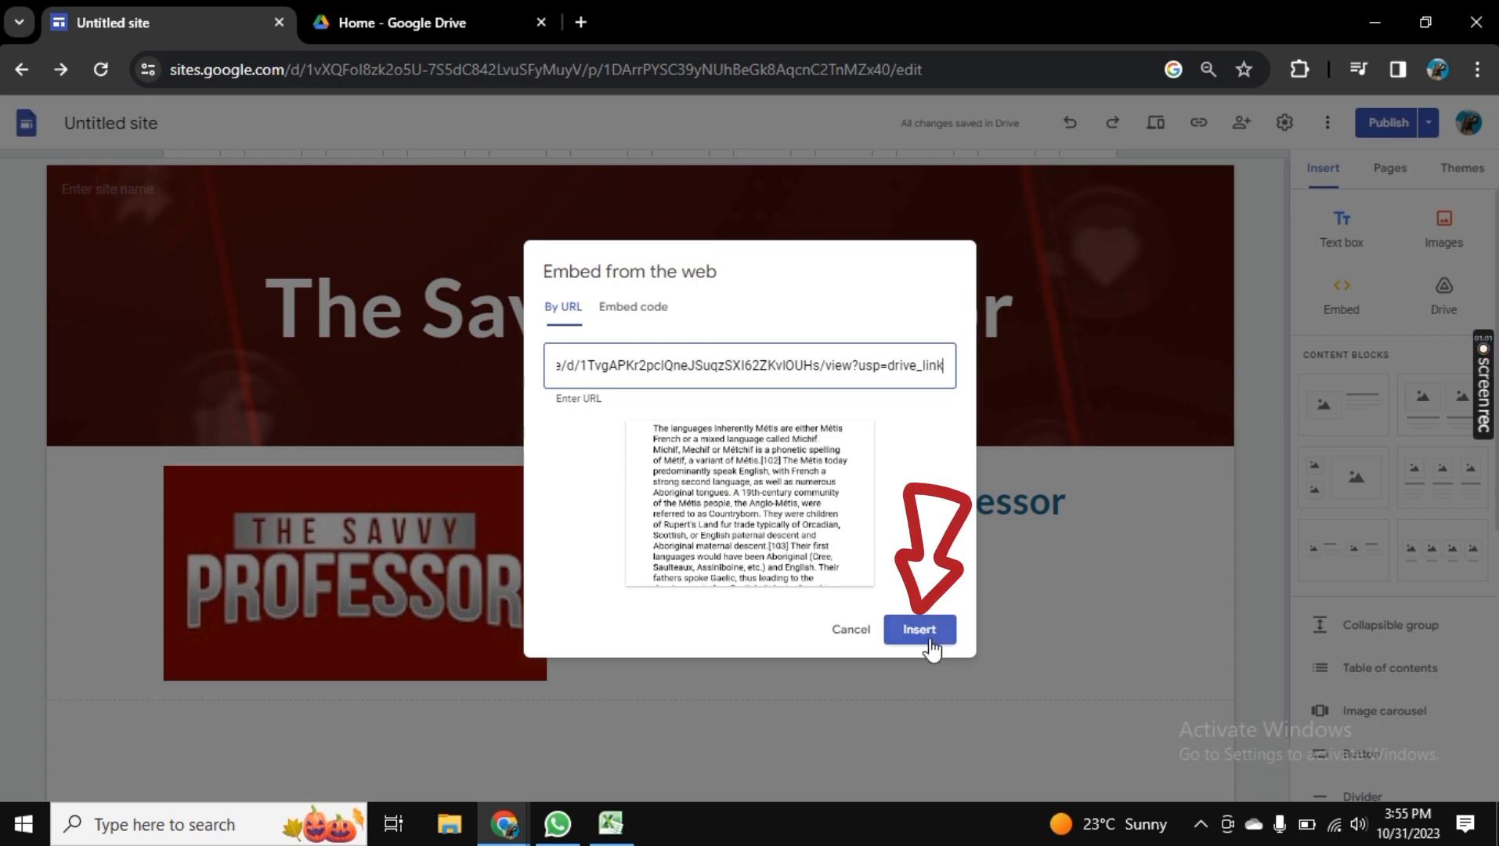
# Step: Insert the pasted Drive link and check the PDF beneath the logo and welcome text
pyautogui.click(919, 629)
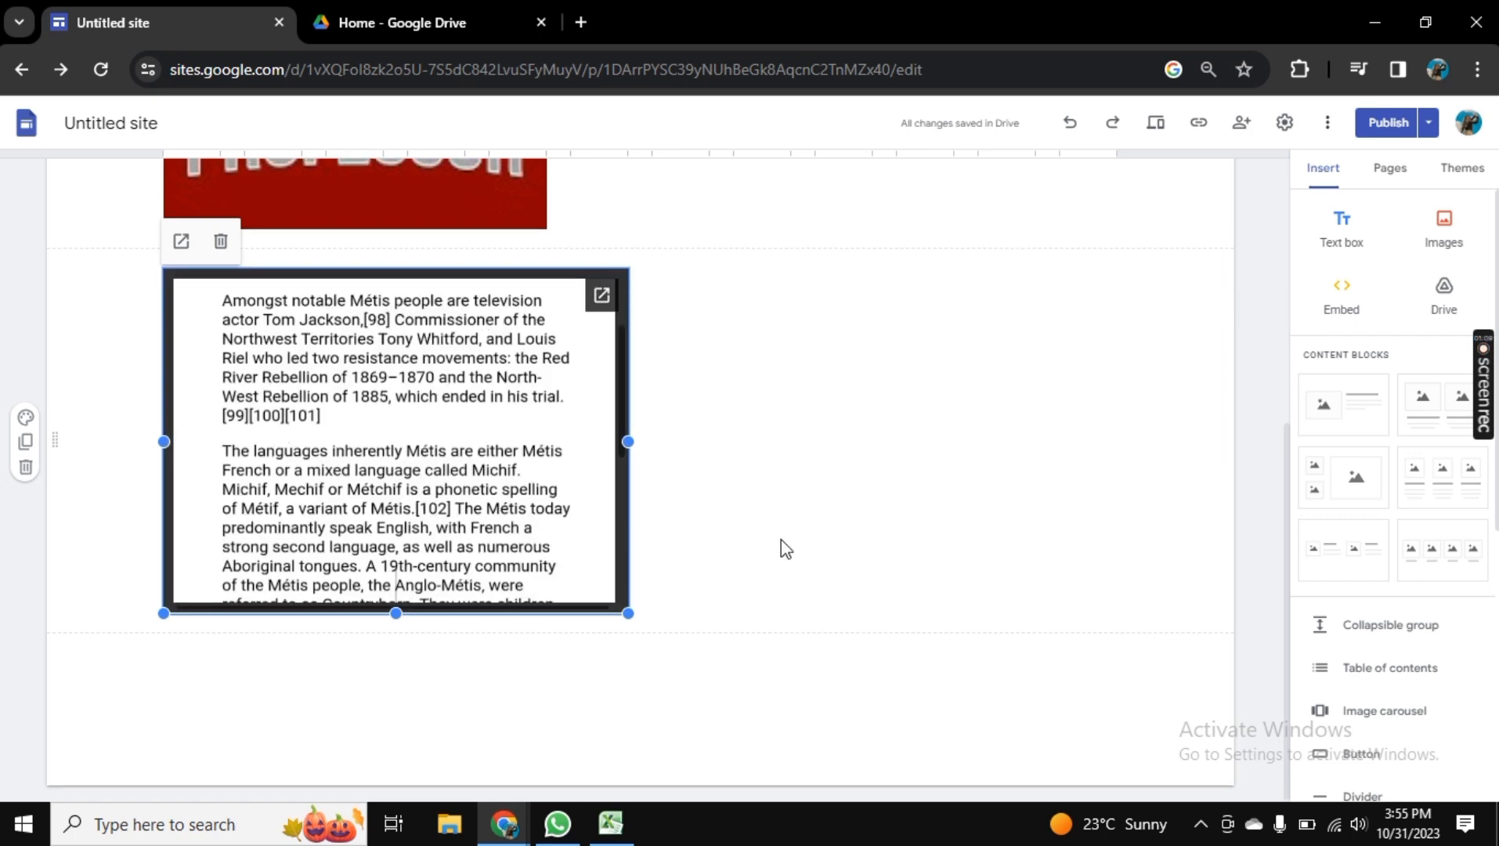
pyautogui.scroll(3)
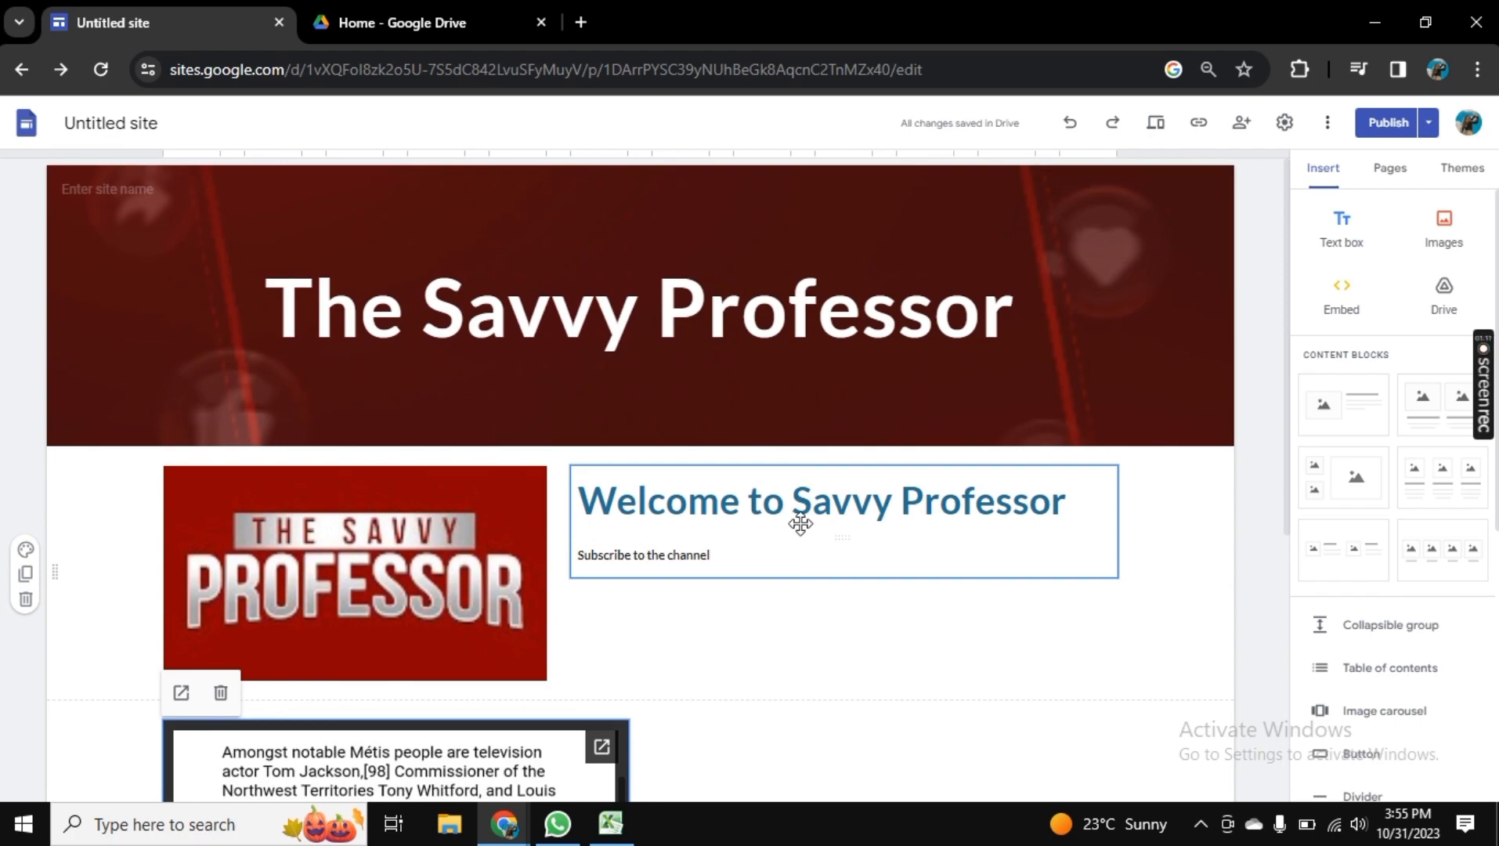